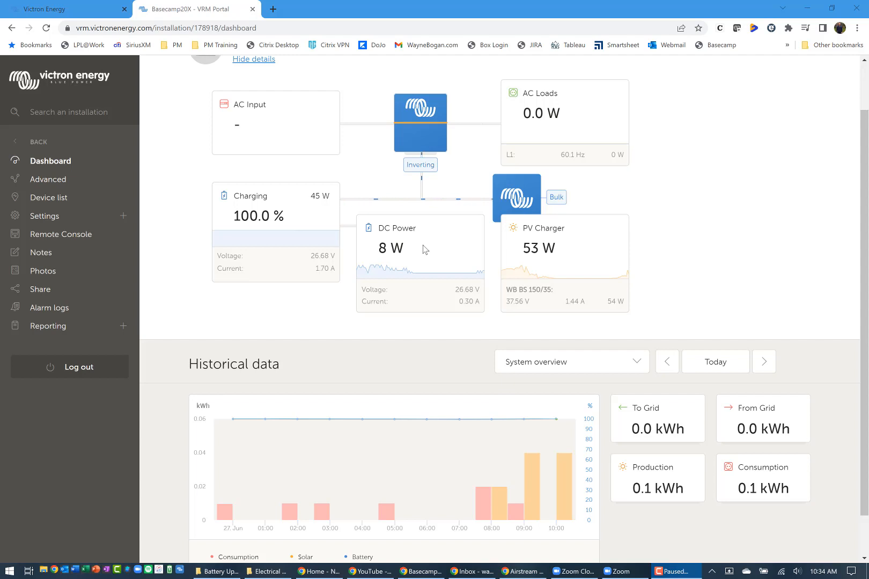
{"action": "mouse_move", "coordinate": [592, 254]}
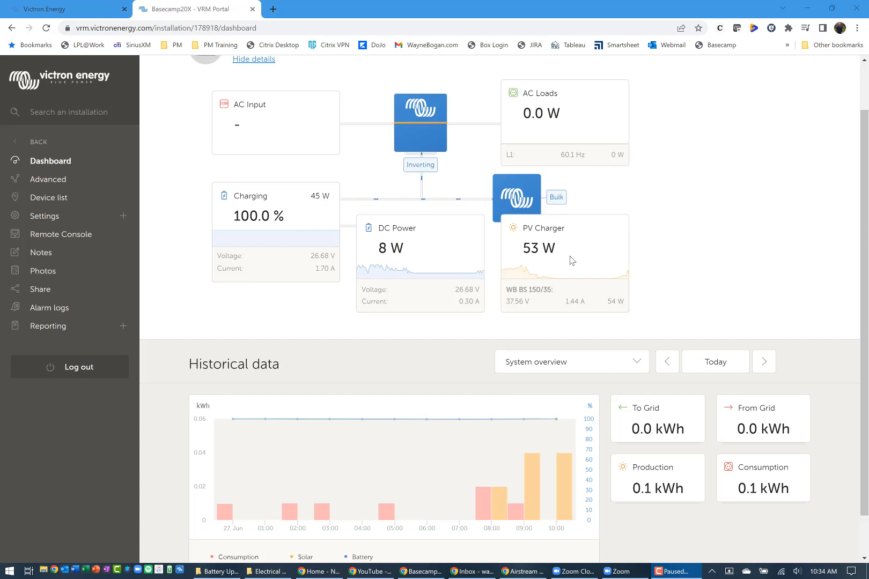
{"action": "mouse_move", "coordinate": [61, 234]}
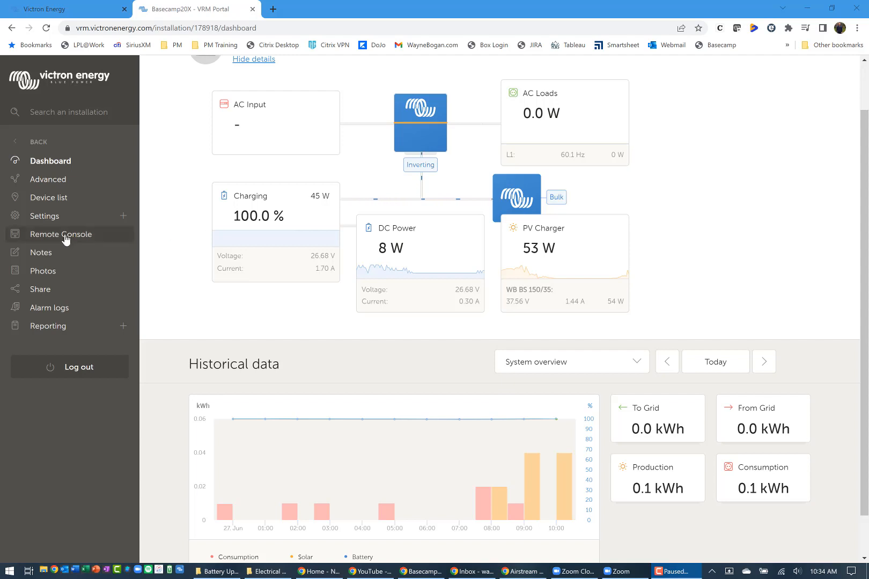
Bring up the Basecamp20X Remote Console showing battery 100%, PV charger 107W, inverting.
{"action": "left_click", "coordinate": [61, 234]}
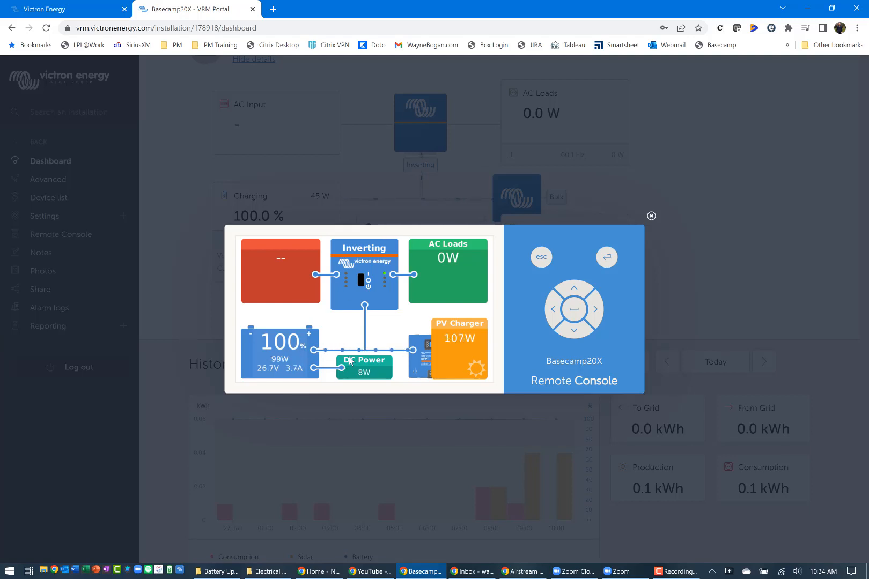
{"action": "mouse_move", "coordinate": [330, 341]}
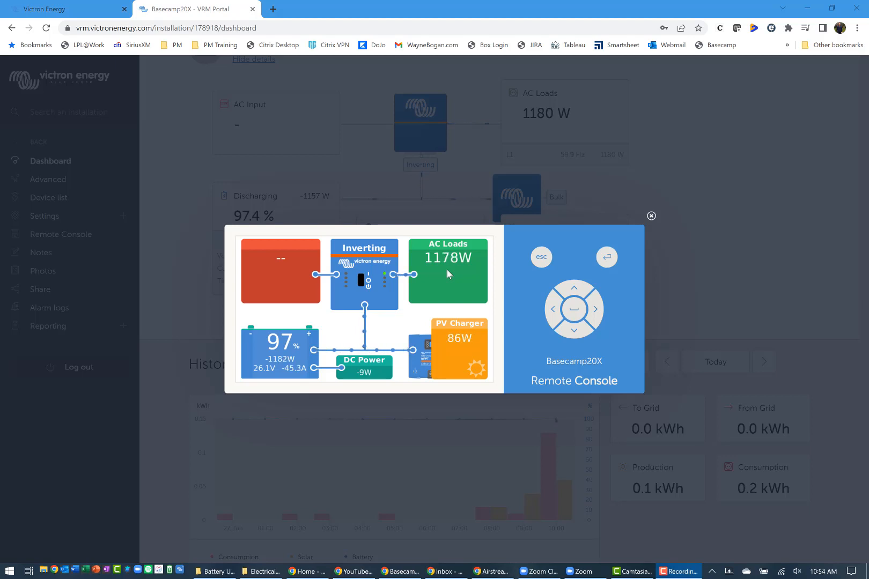
{"action": "mouse_move", "coordinate": [405, 289]}
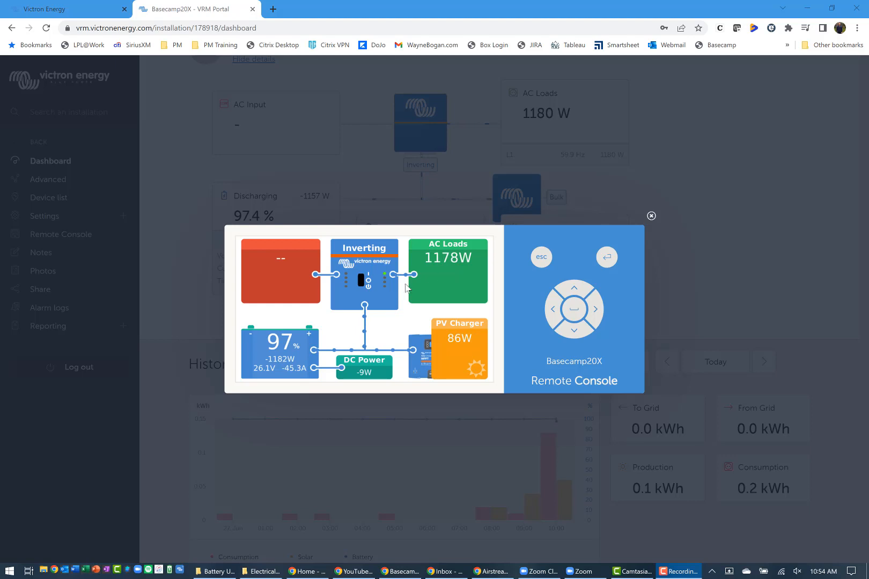
{"action": "mouse_move", "coordinate": [296, 366]}
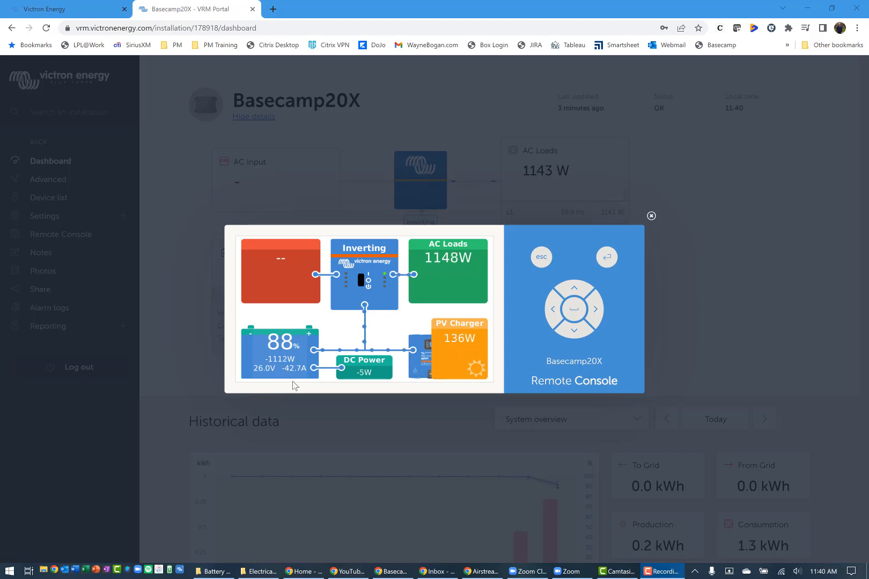
{"action": "mouse_move", "coordinate": [292, 379]}
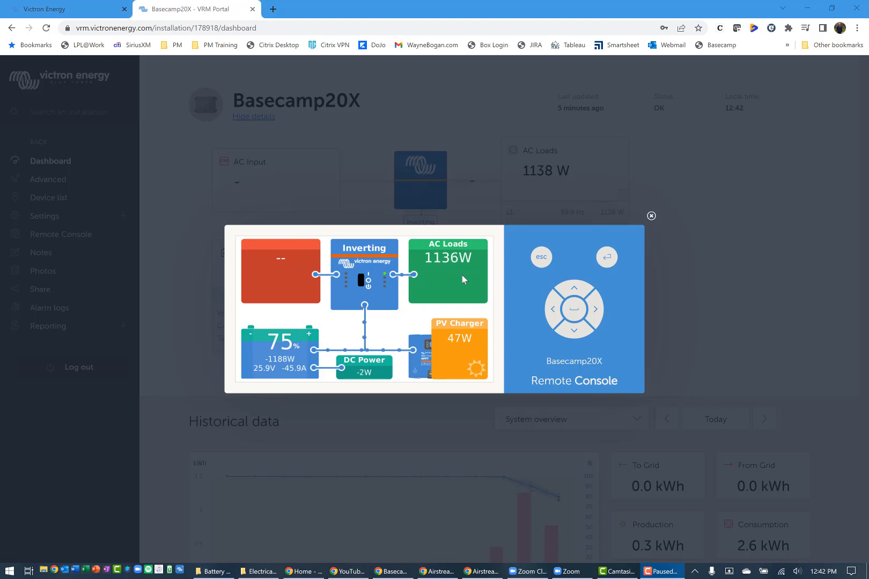
{"action": "mouse_move", "coordinate": [444, 361]}
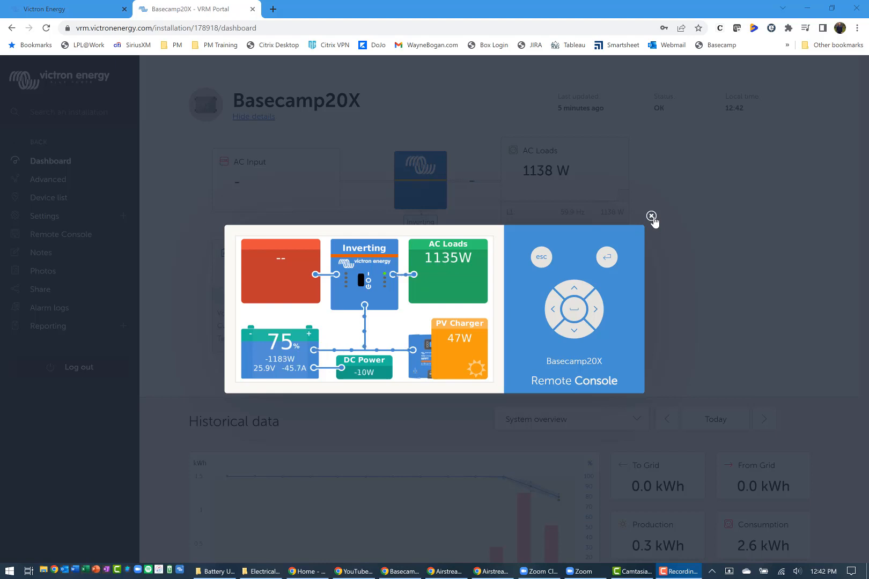
{"action": "left_click", "coordinate": [651, 217]}
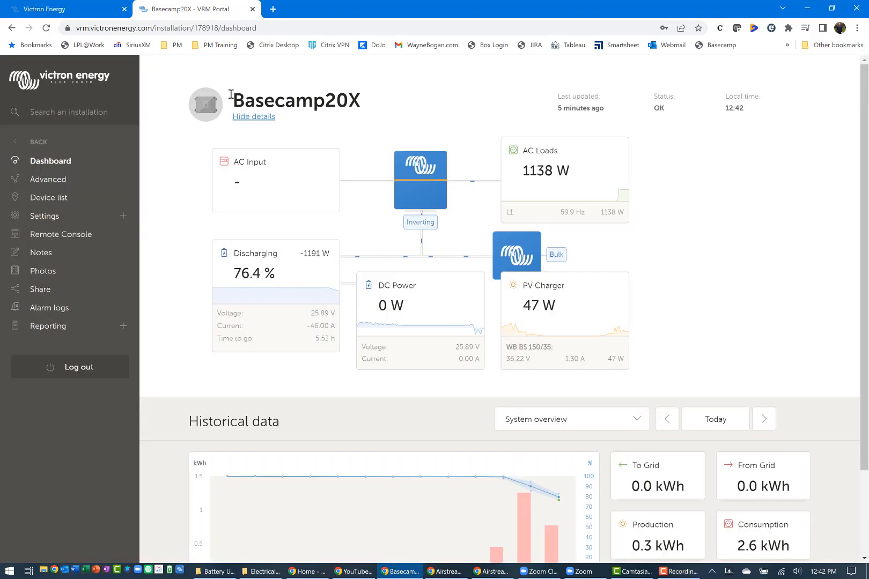
{"action": "left_click", "coordinate": [46, 28]}
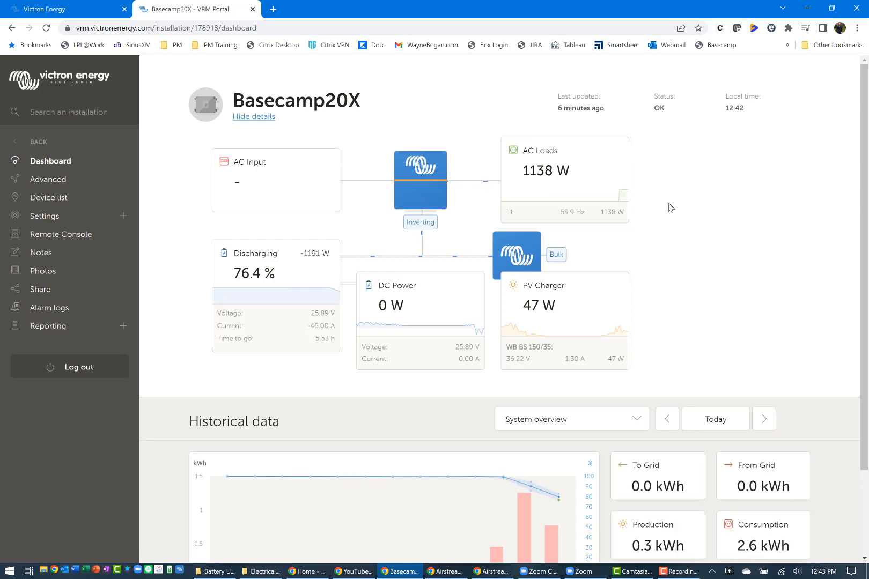
{"action": "mouse_move", "coordinate": [528, 184]}
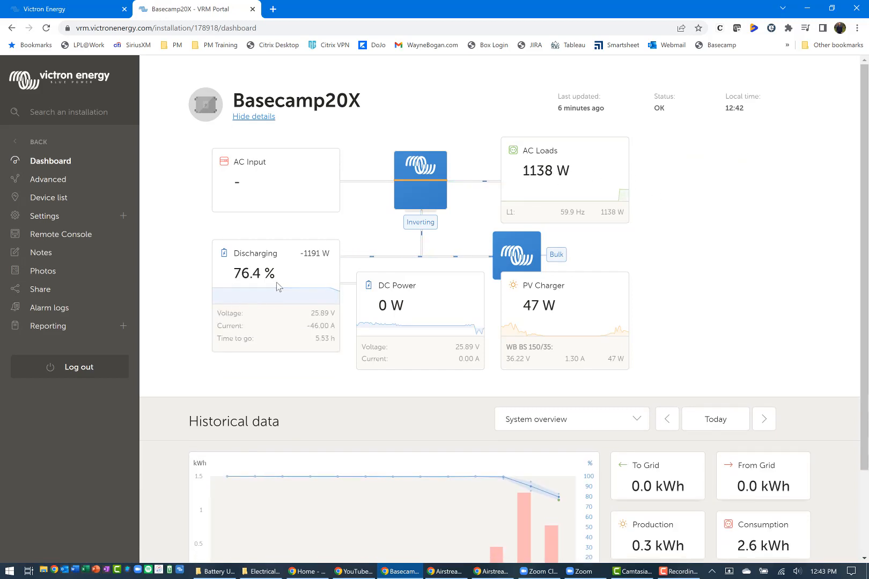
{"action": "mouse_move", "coordinate": [178, 321]}
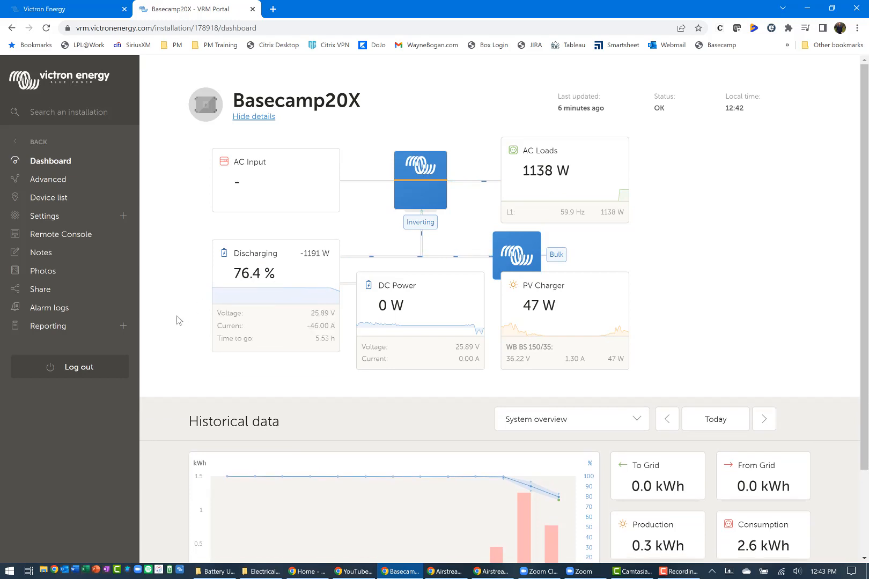
{"action": "mouse_move", "coordinate": [226, 337]}
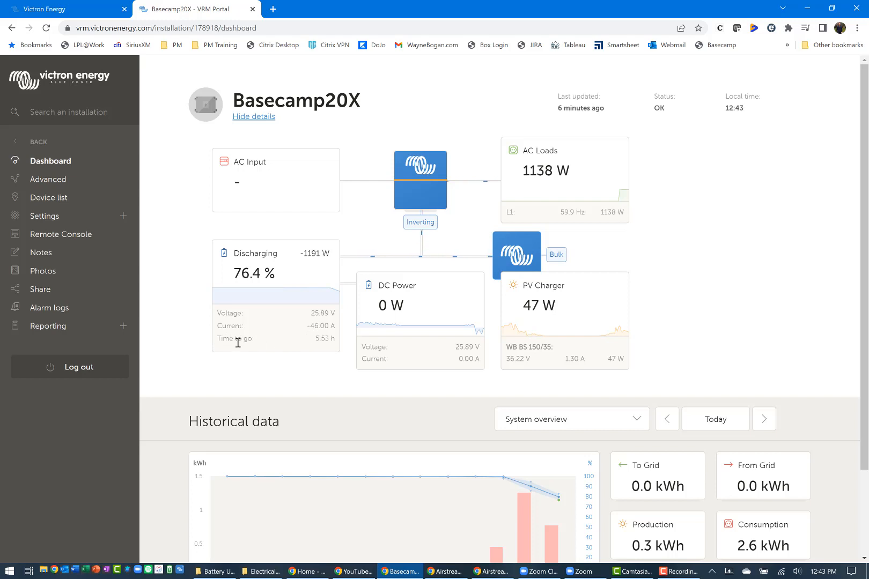
{"action": "mouse_move", "coordinate": [327, 348]}
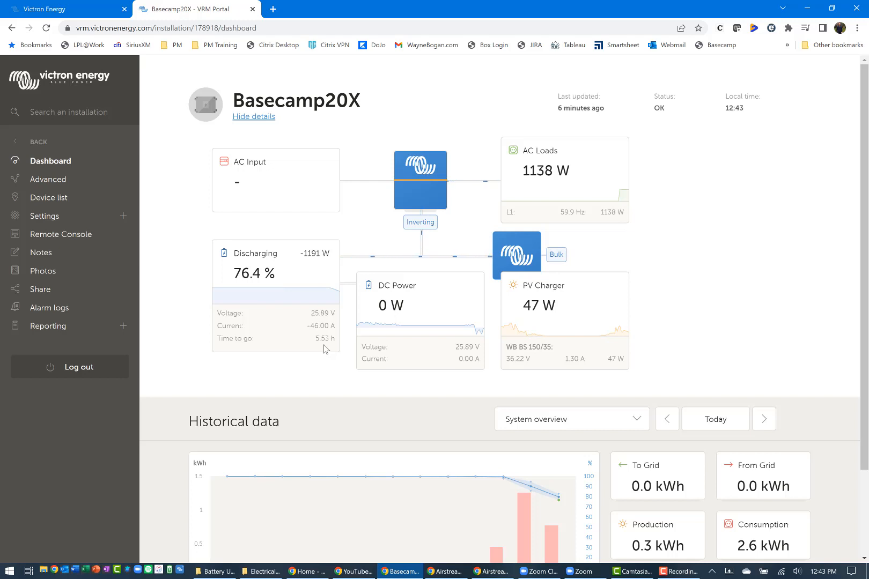
{"action": "mouse_move", "coordinate": [565, 288]}
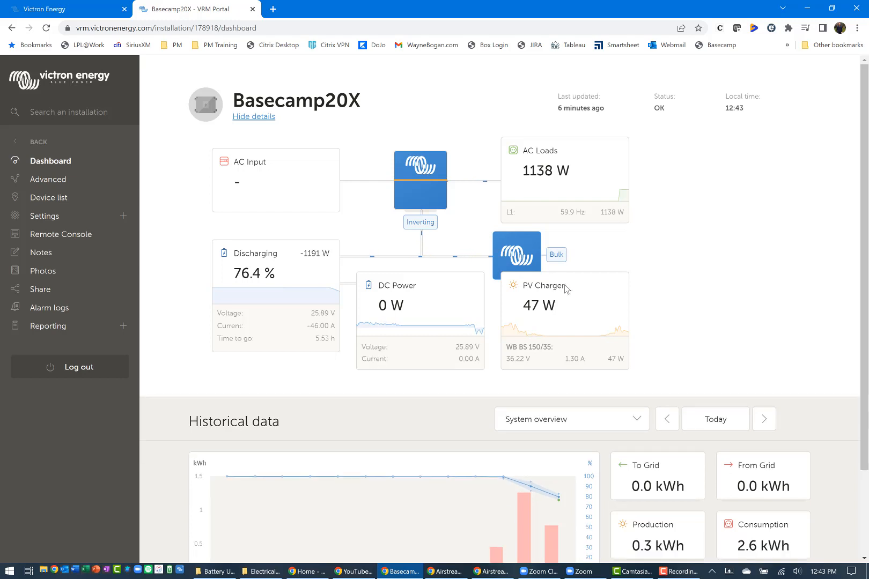
{"action": "mouse_move", "coordinate": [594, 305]}
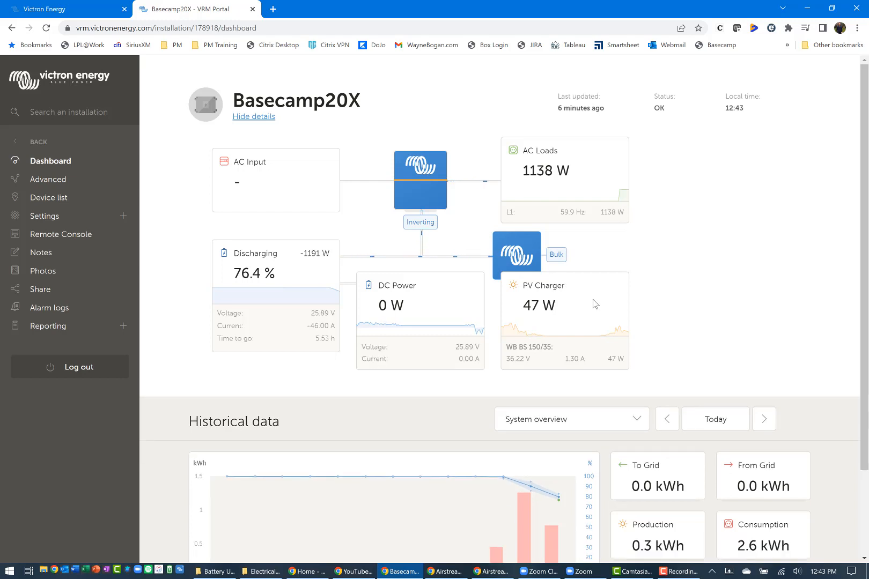
Scroll the dashboard down to today's Historical data system overview chart.
{"action": "scroll", "scroll_direction": "down", "scroll_amount": 3}
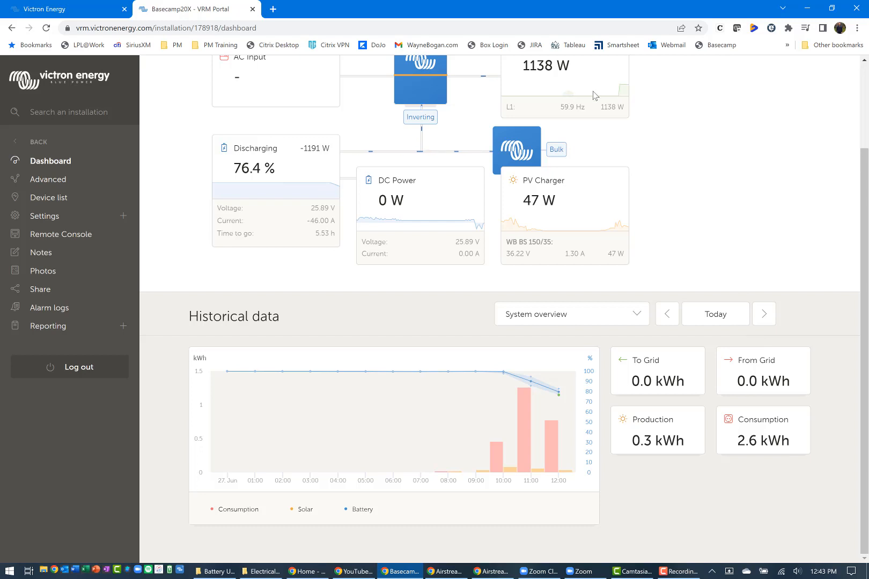
{"action": "mouse_move", "coordinate": [680, 145]}
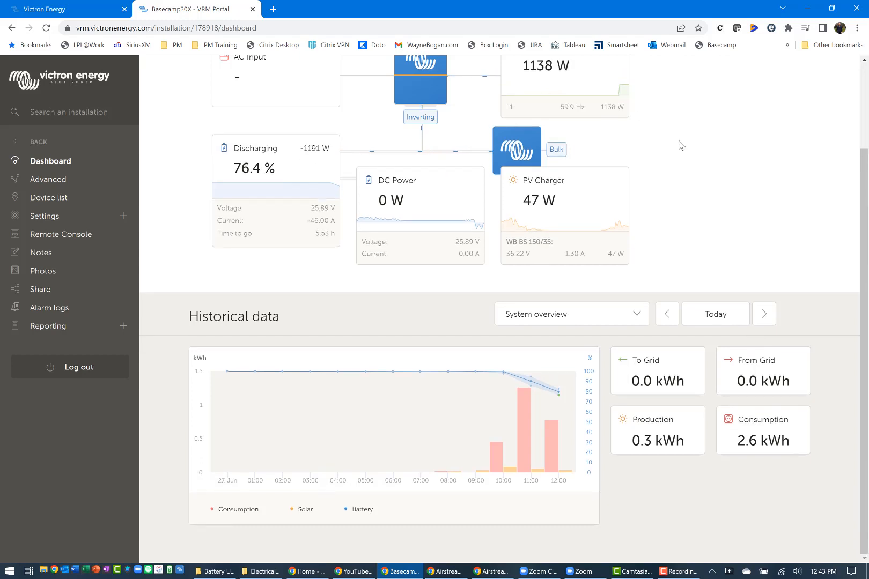
{"action": "mouse_move", "coordinate": [526, 462]}
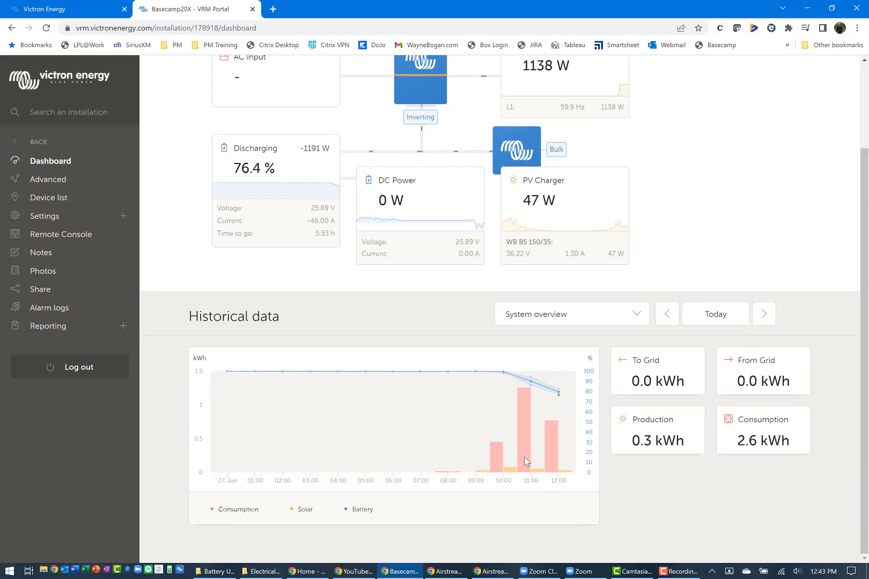
{"action": "mouse_move", "coordinate": [525, 461]}
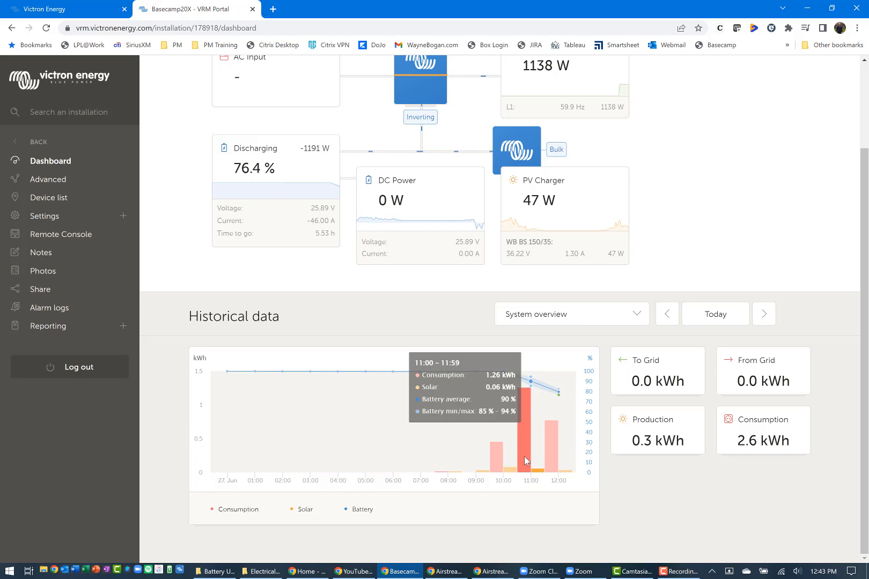
{"action": "mouse_move", "coordinate": [657, 467]}
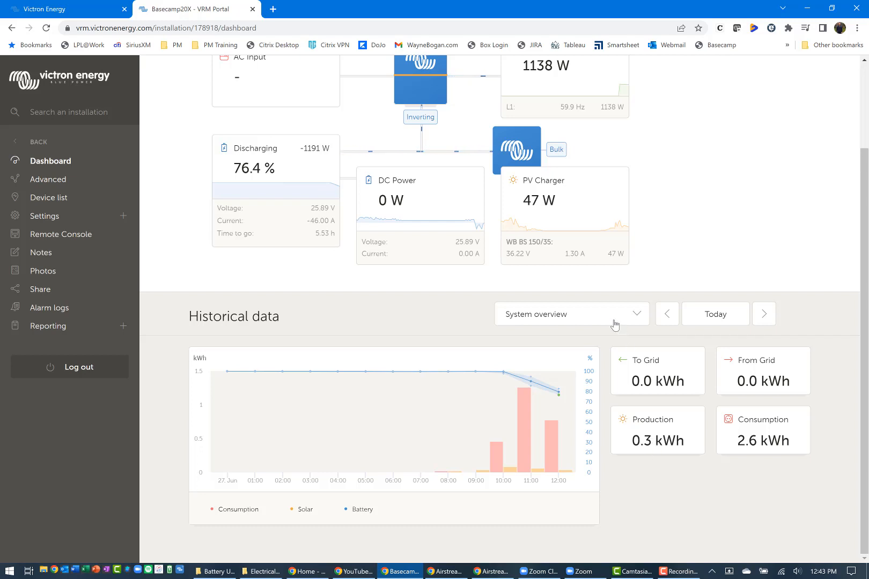
Switch Historical data to the Consumption view: 2.4 kWh from battery, 0.2 kWh from solar.
{"action": "left_click", "coordinate": [570, 313]}
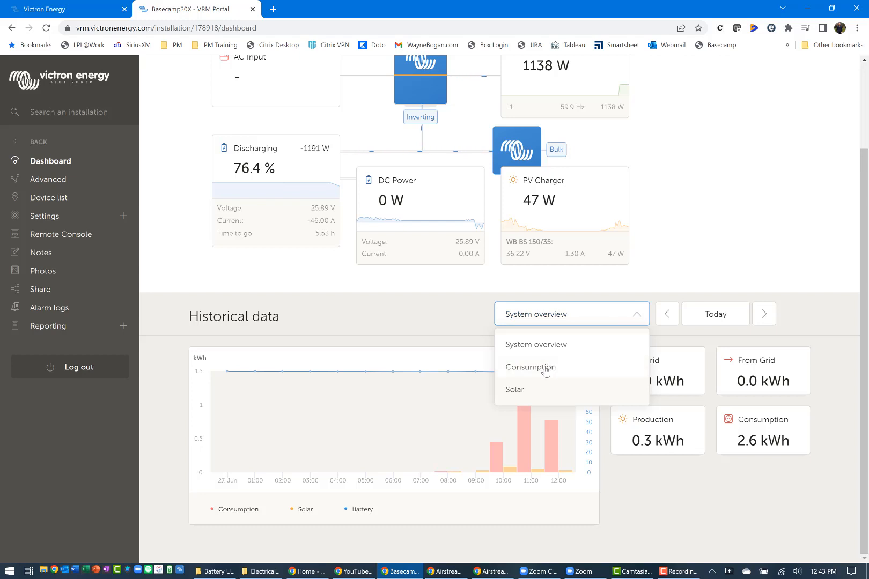
{"action": "left_click", "coordinate": [529, 368]}
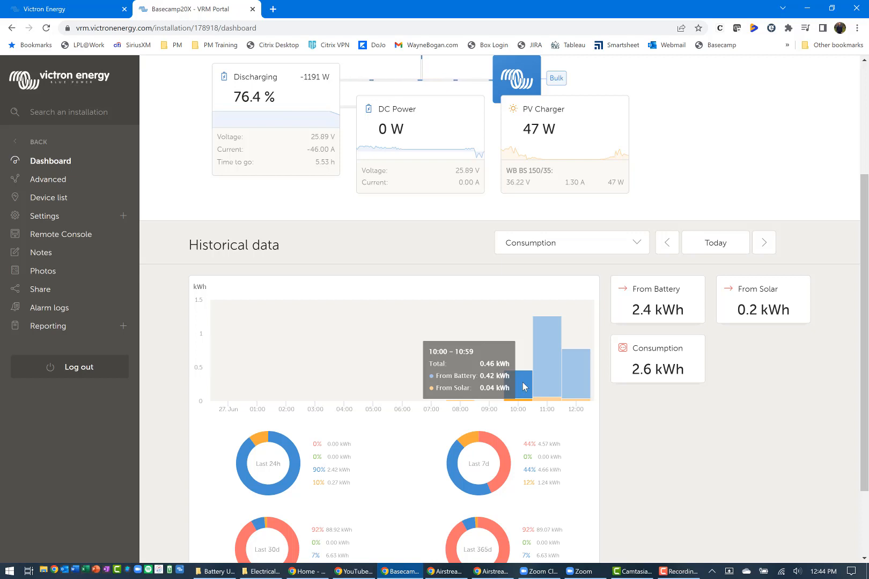
{"action": "mouse_move", "coordinate": [546, 387]}
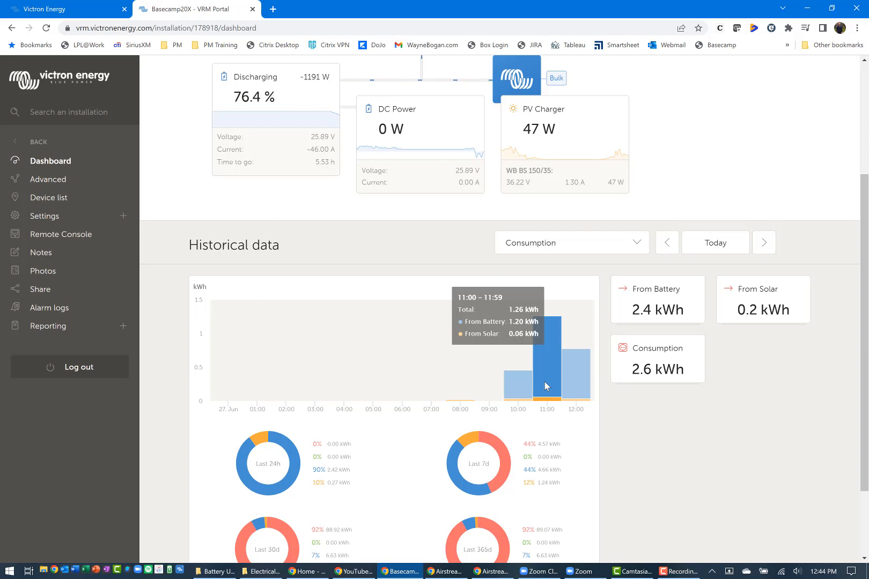
{"action": "scroll", "scroll_direction": "down", "scroll_amount": 3}
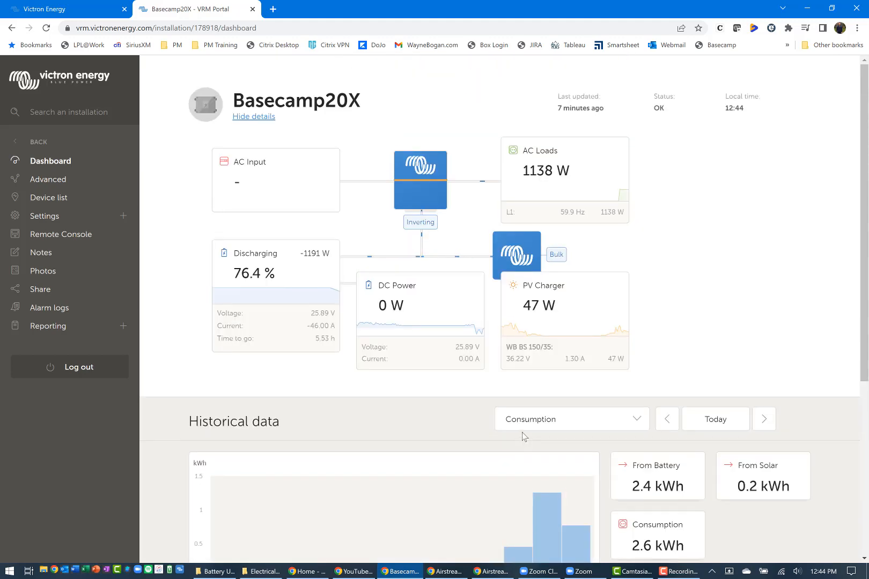
{"action": "mouse_move", "coordinate": [81, 213]}
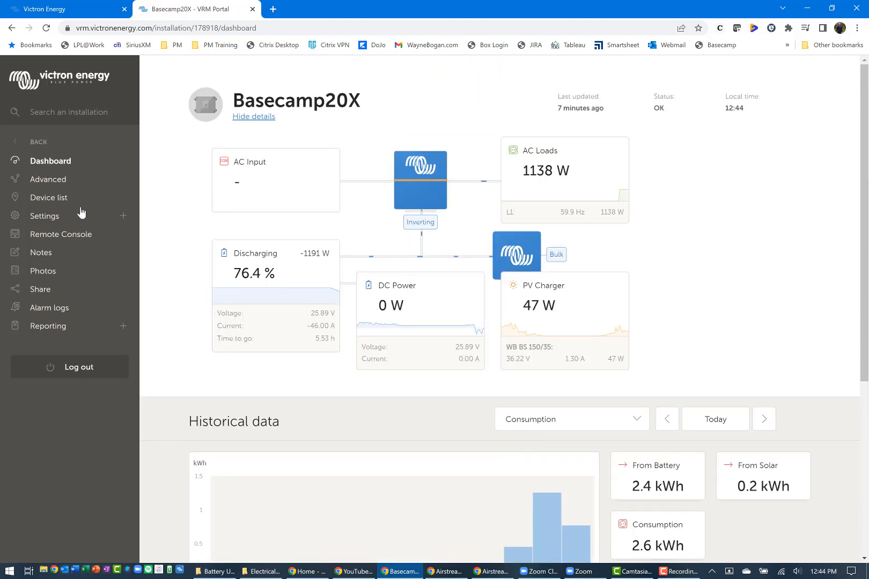
{"action": "left_click", "coordinate": [49, 179]}
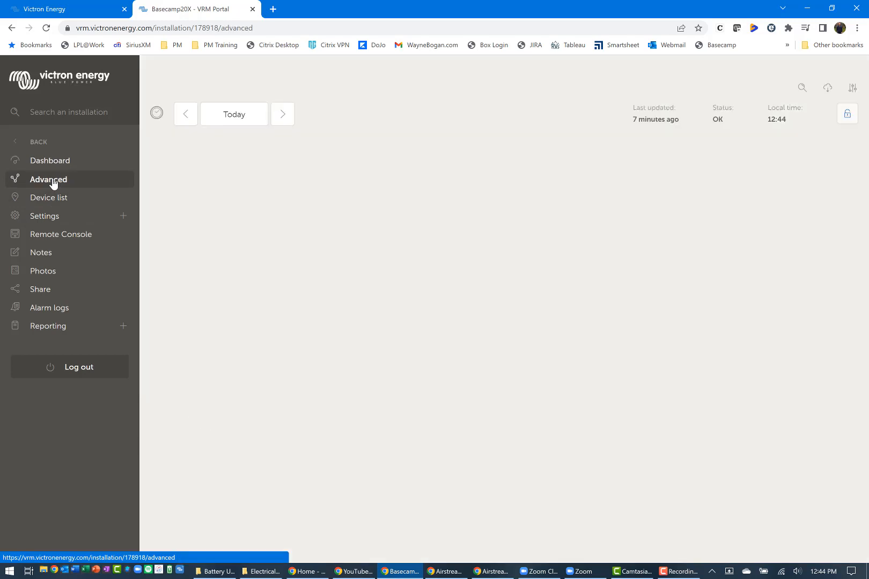
{"action": "left_click", "coordinate": [48, 179]}
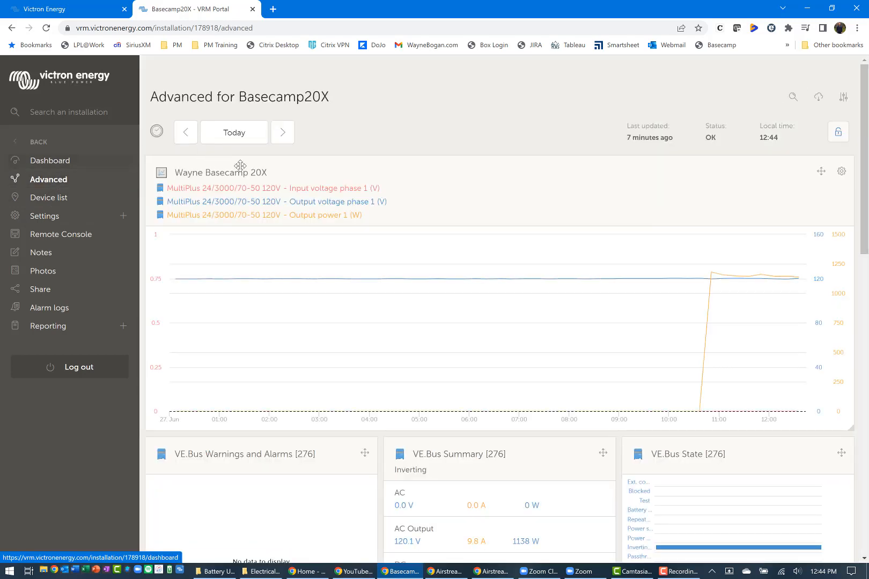
{"action": "mouse_move", "coordinate": [502, 279]}
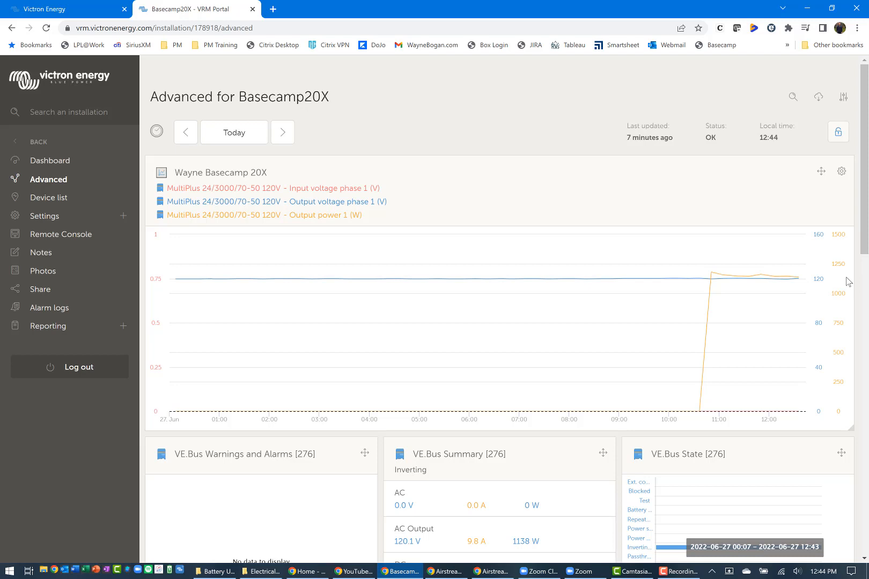
{"action": "mouse_move", "coordinate": [681, 282]}
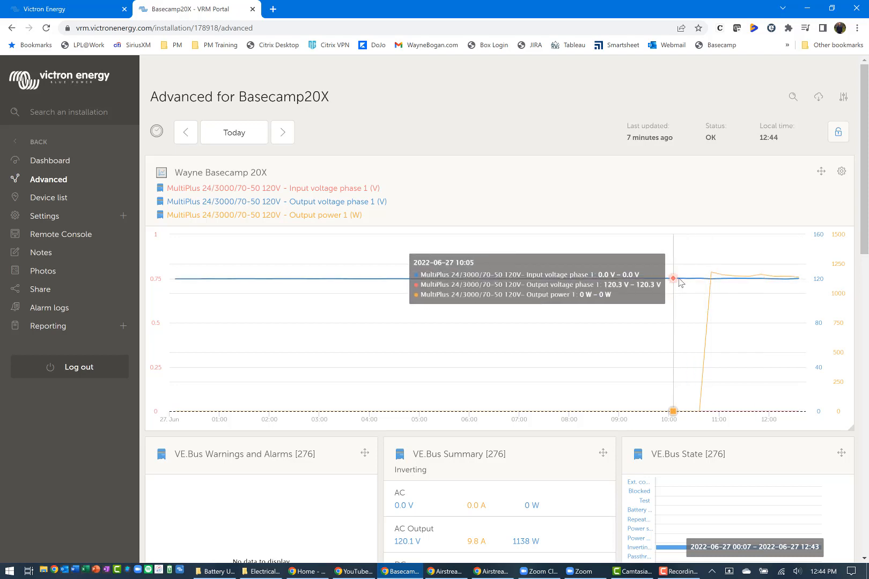
{"action": "scroll", "scroll_direction": "down", "scroll_amount": 3}
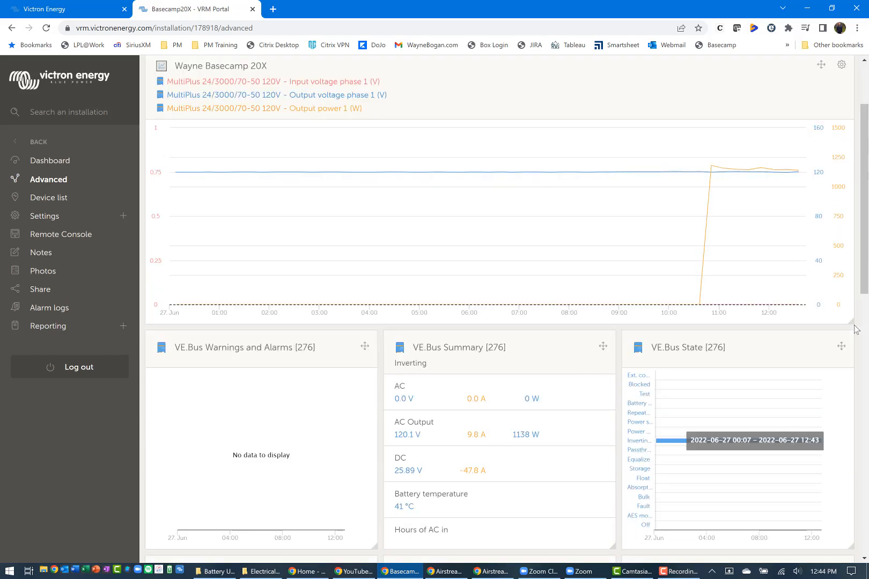
{"action": "scroll", "scroll_direction": "down", "scroll_amount": 3}
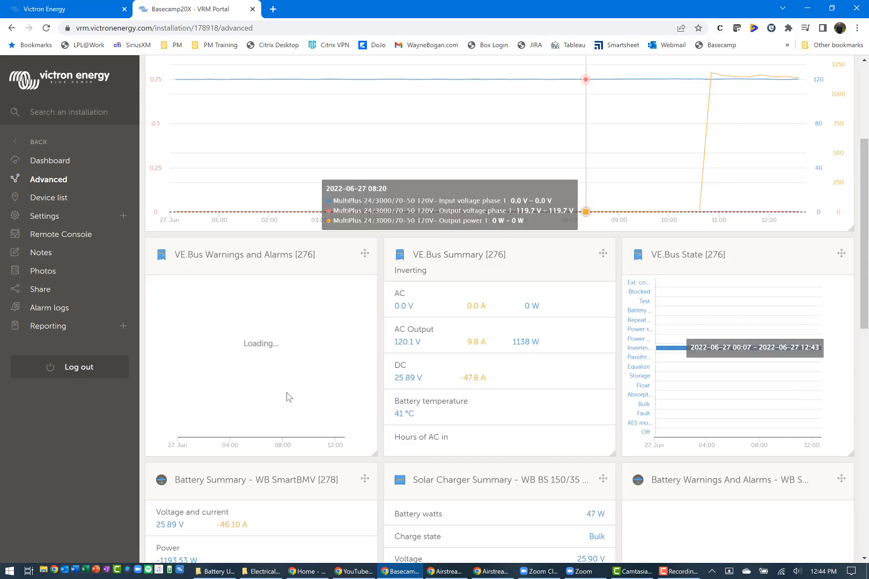
{"action": "mouse_move", "coordinate": [407, 415]}
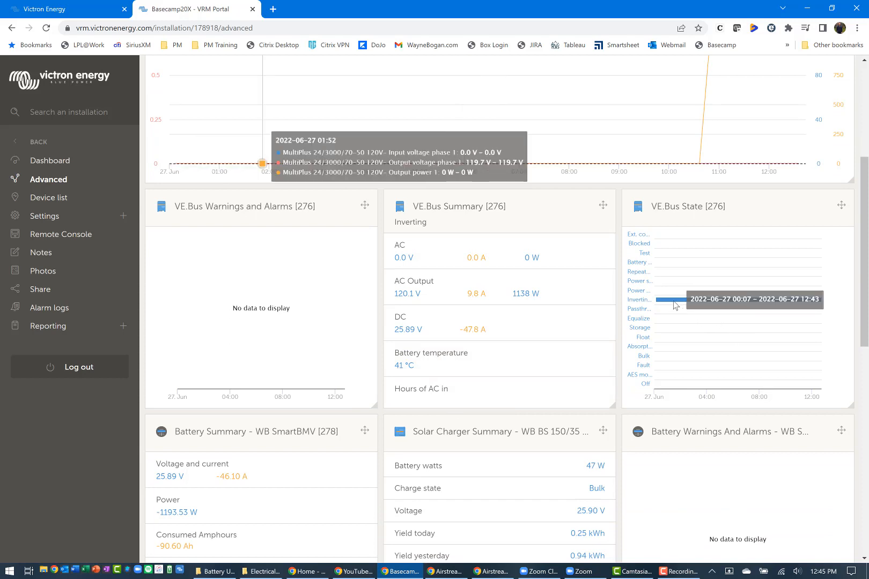
{"action": "scroll", "scroll_direction": "down", "scroll_amount": 3}
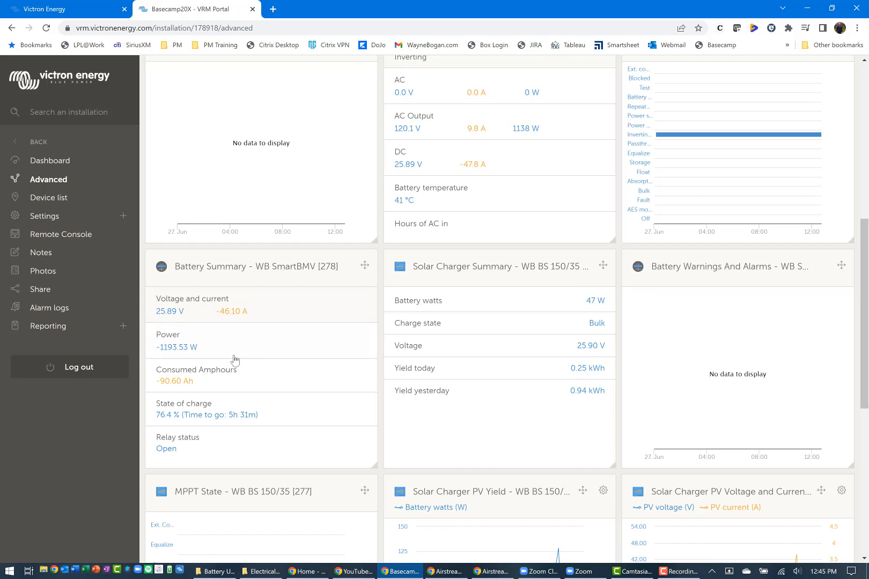
{"action": "mouse_move", "coordinate": [237, 389]}
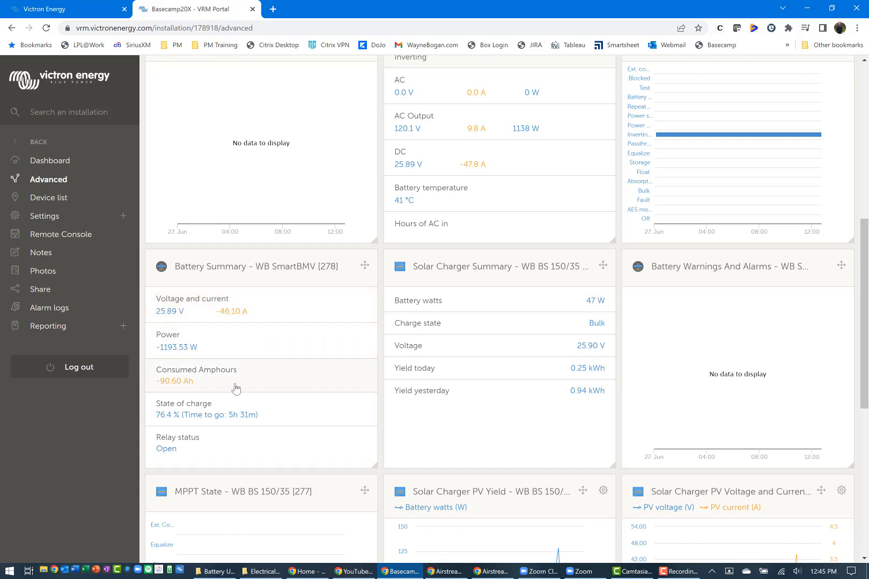
{"action": "mouse_move", "coordinate": [235, 386]}
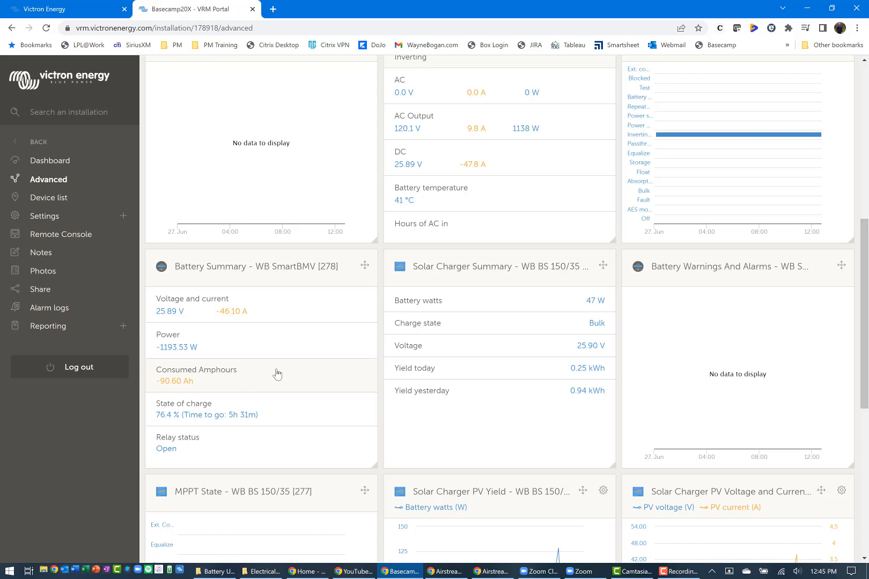
{"action": "mouse_move", "coordinate": [240, 422]}
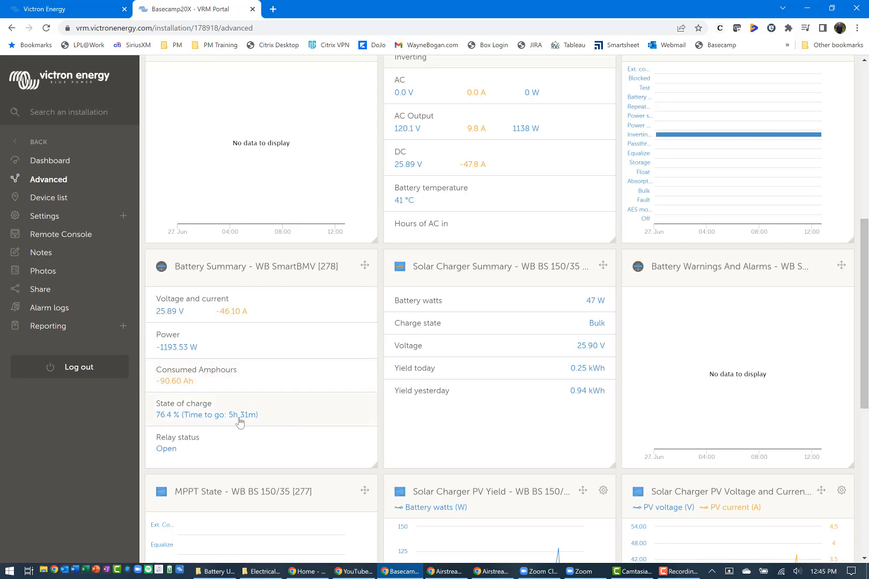
{"action": "mouse_move", "coordinate": [251, 429]}
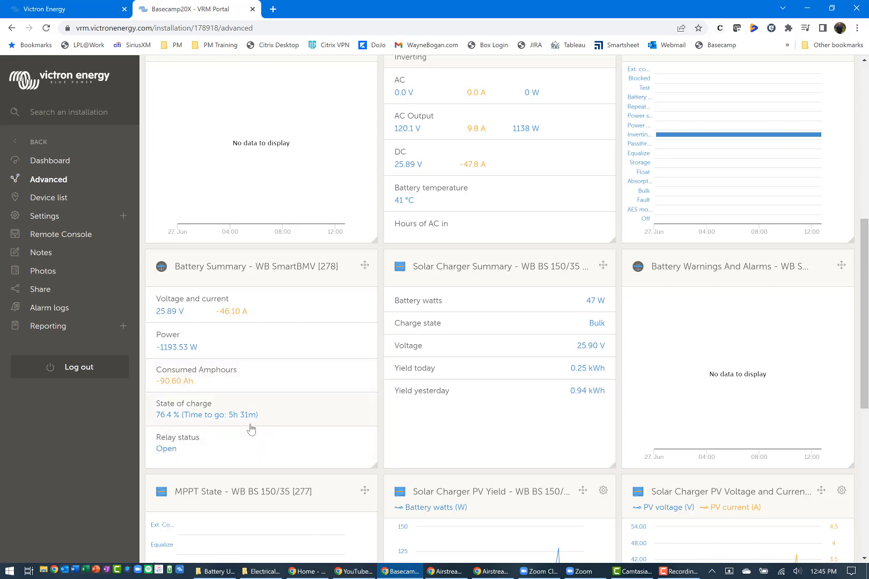
{"action": "mouse_move", "coordinate": [445, 438]}
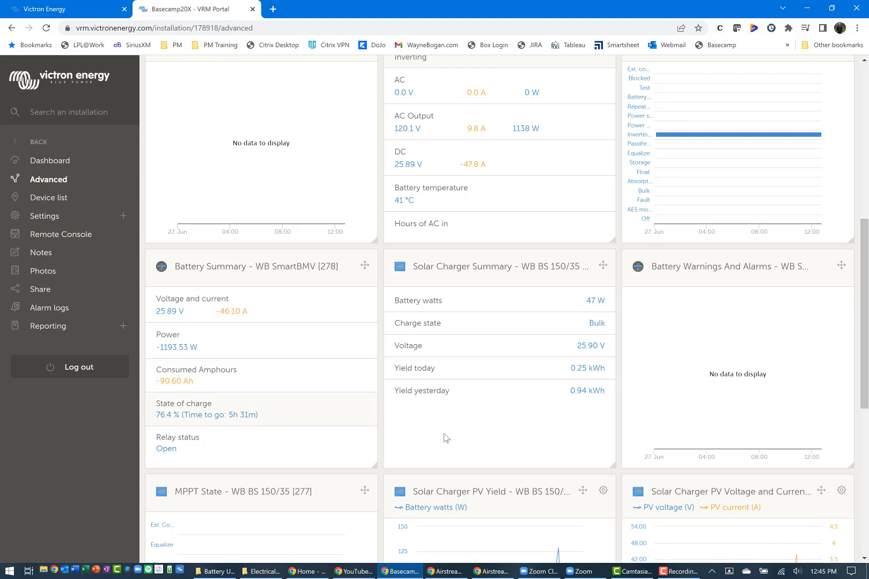
{"action": "scroll", "scroll_direction": "down", "scroll_amount": 3}
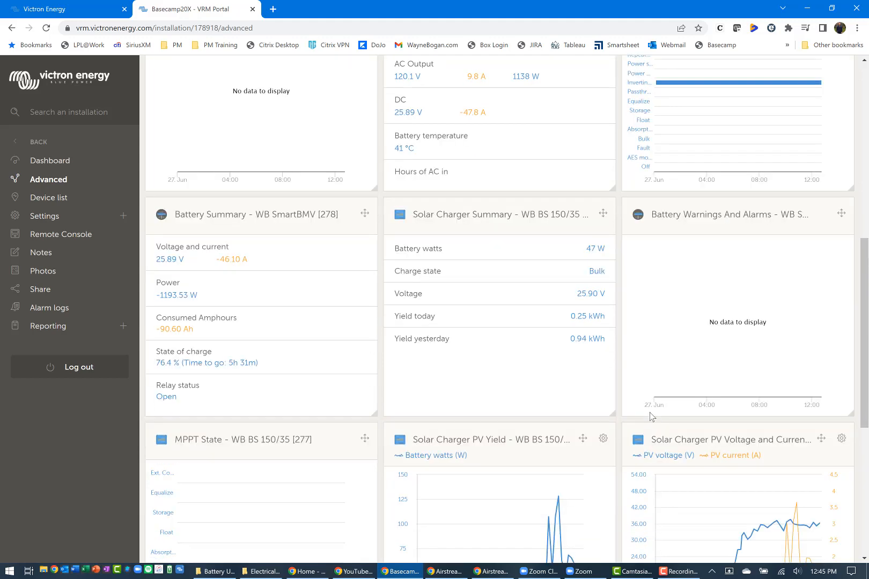
{"action": "scroll", "scroll_direction": "down", "scroll_amount": 3}
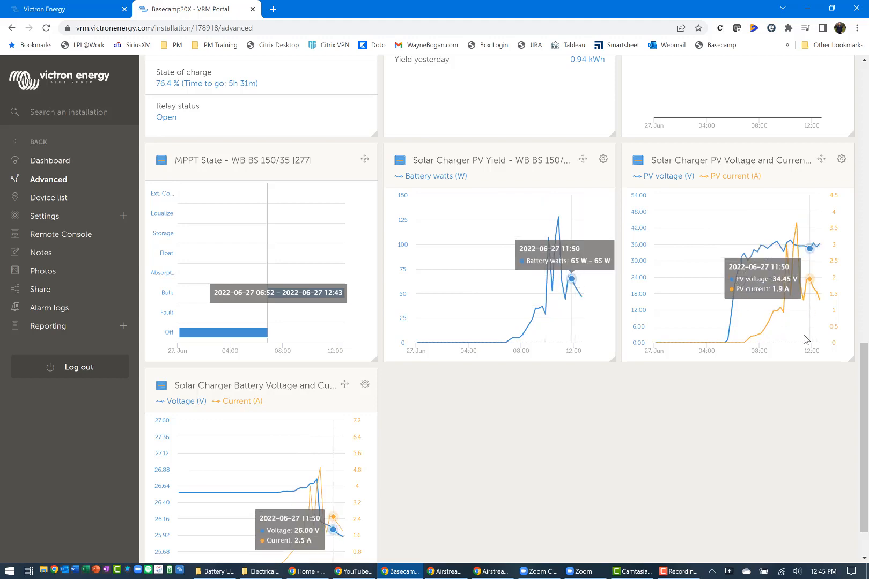
{"action": "scroll", "scroll_direction": "down", "scroll_amount": 3}
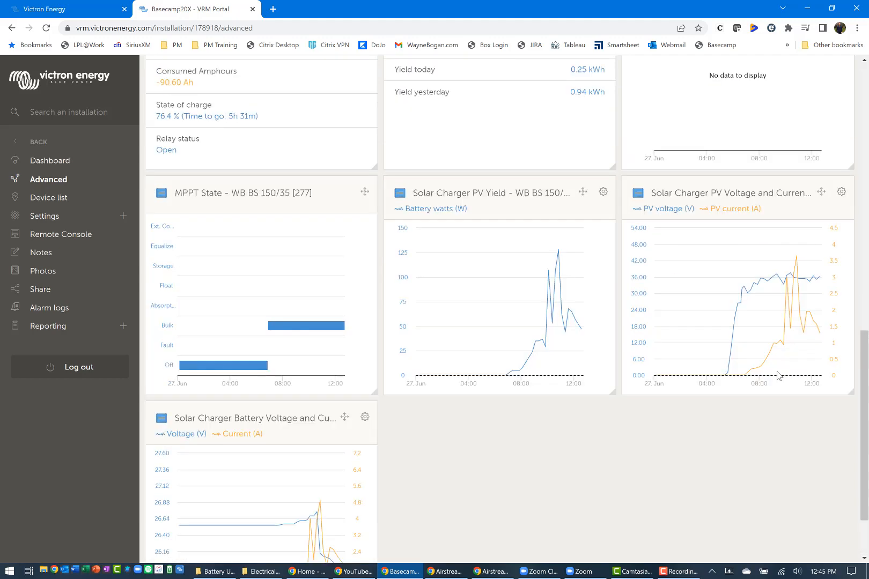
{"action": "scroll", "scroll_direction": "down", "scroll_amount": 3}
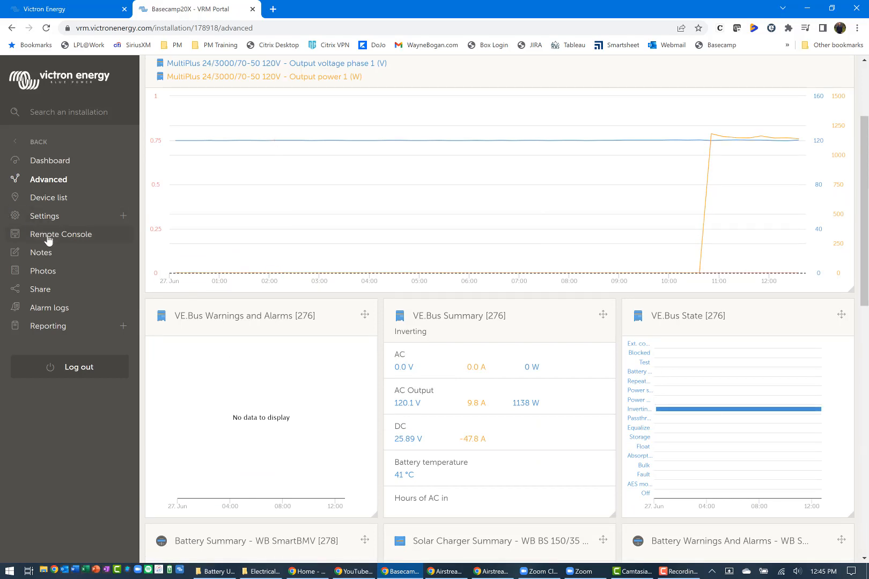
Reopen the Remote Console, now reading battery 75%, AC loads 1131W, PV 49W.
{"action": "left_click", "coordinate": [61, 234]}
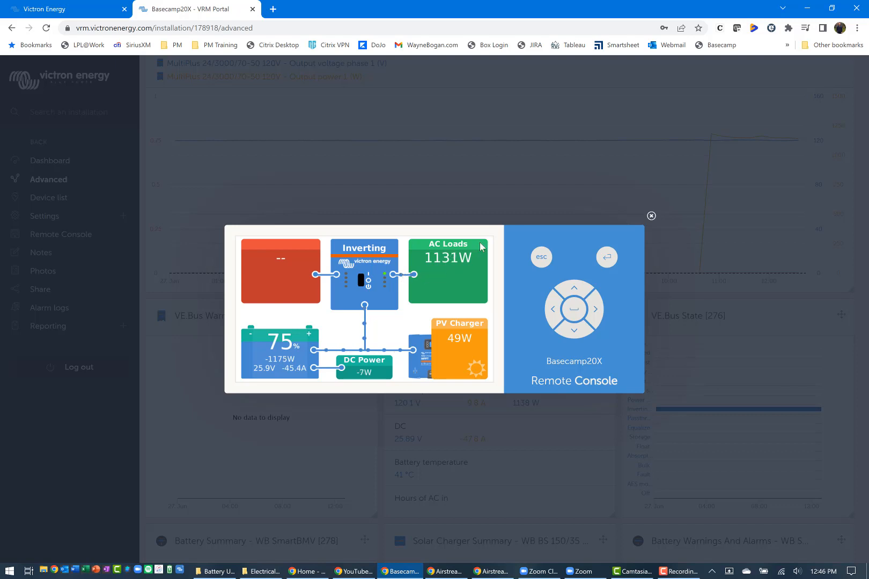
{"action": "mouse_move", "coordinate": [438, 295]}
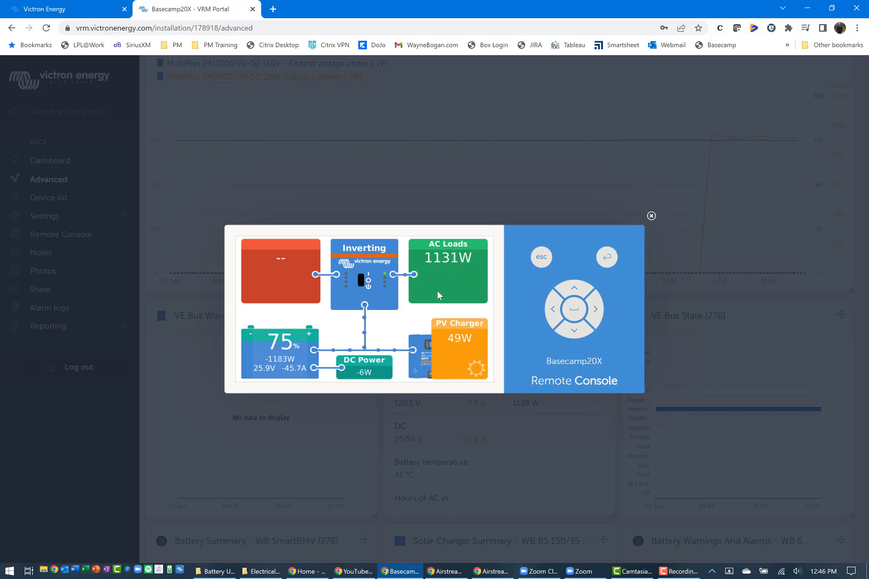